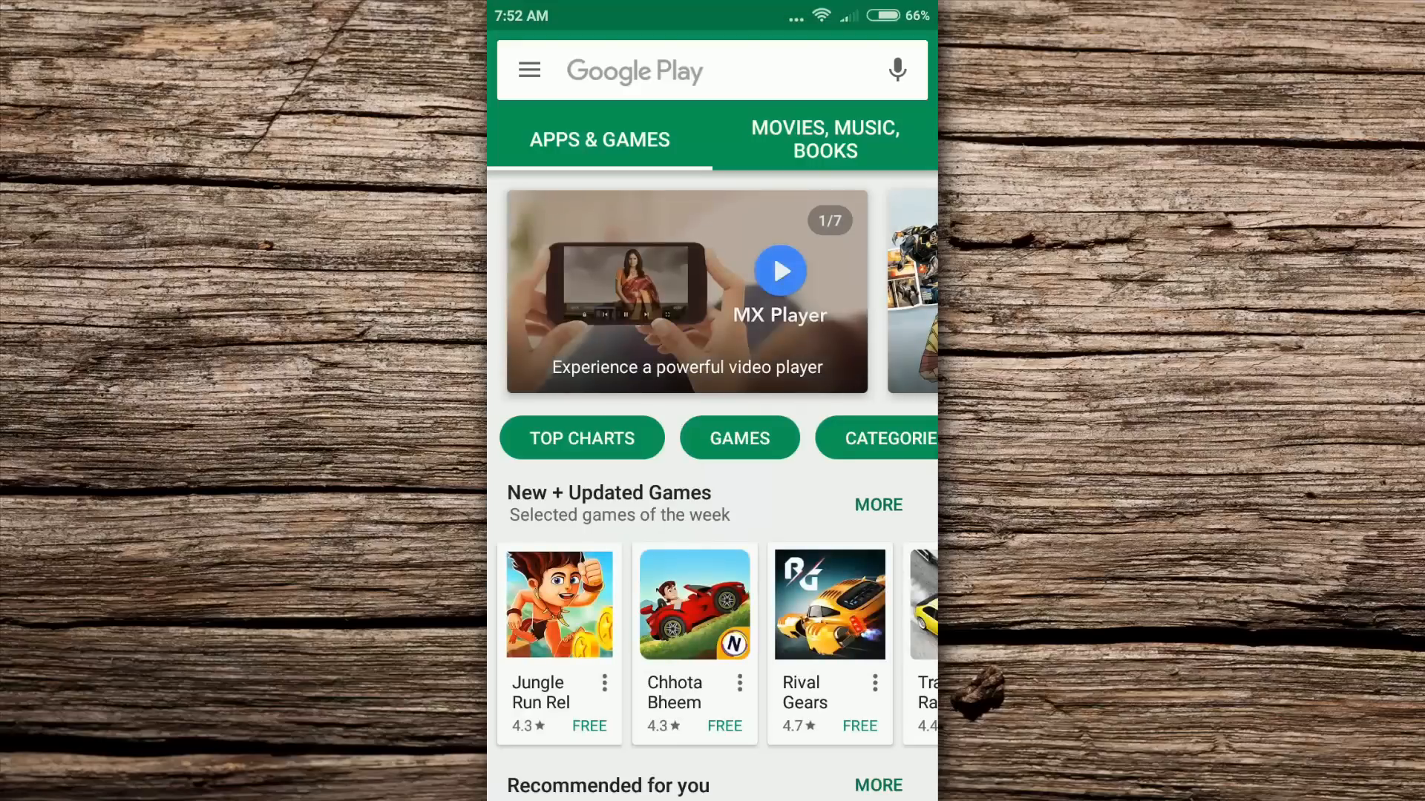
# Step: View the signed-in Google account in the Play Store side menu, then return home
pyautogui.click(528, 69)
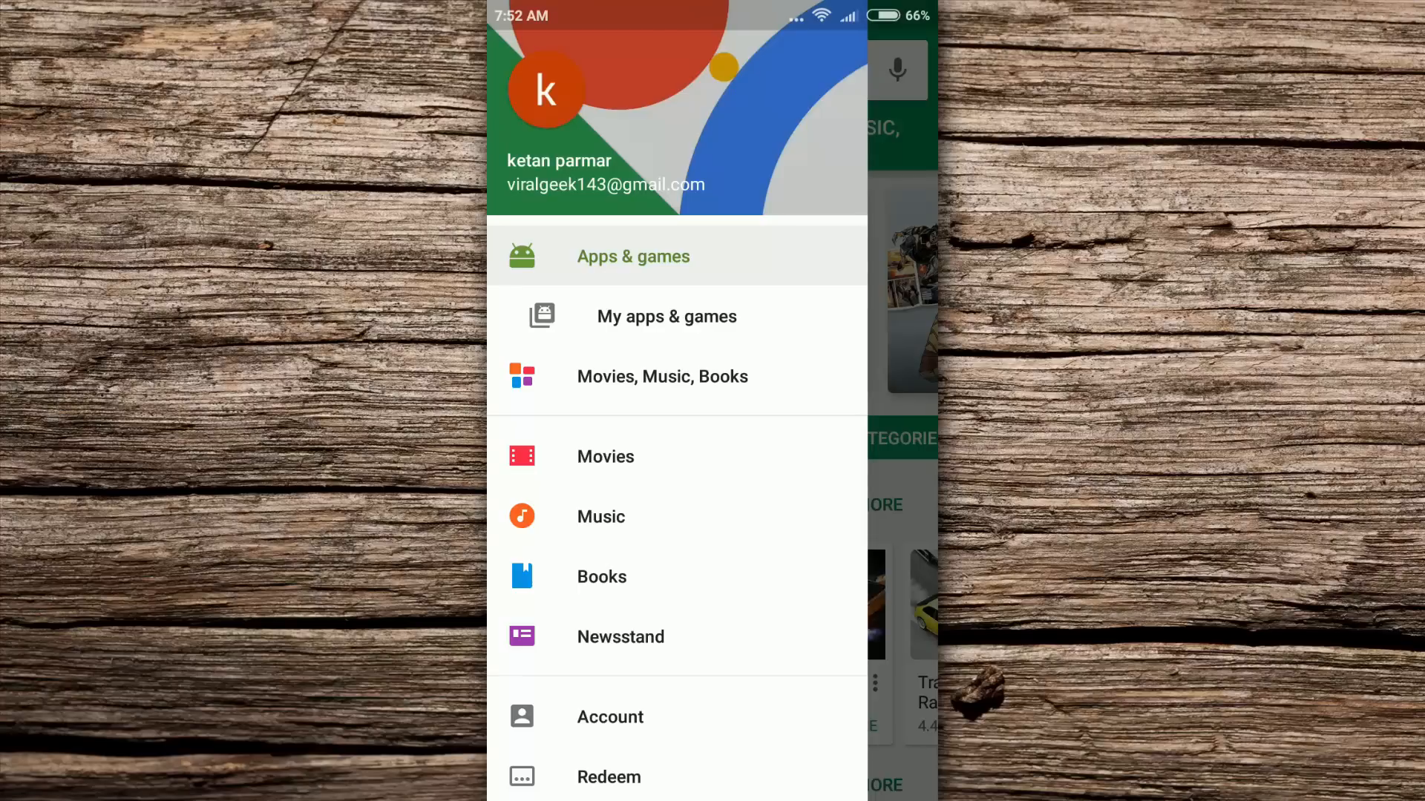
pyautogui.click(632, 257)
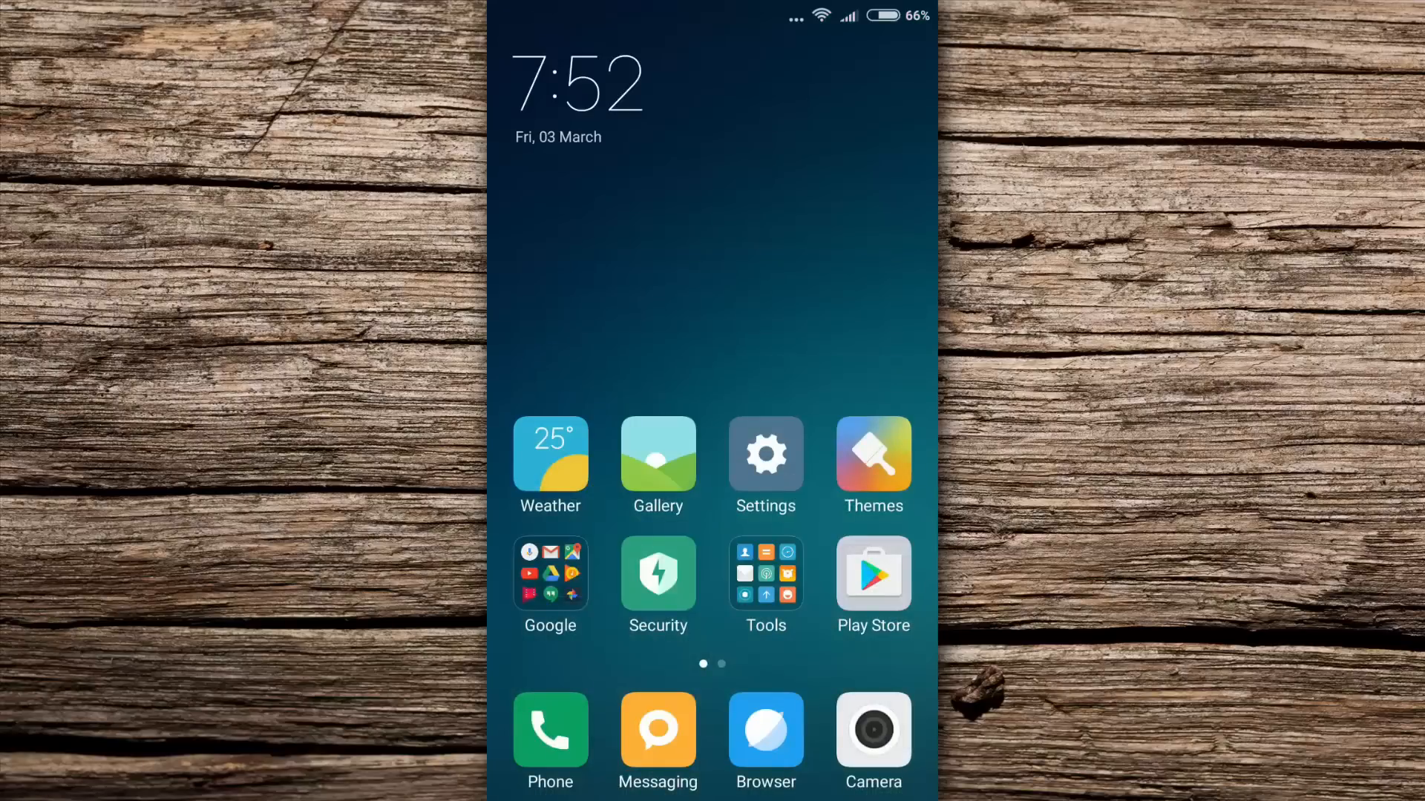
# Step: Browse the Google services page in Settings and return to the main Settings list
pyautogui.click(764, 454)
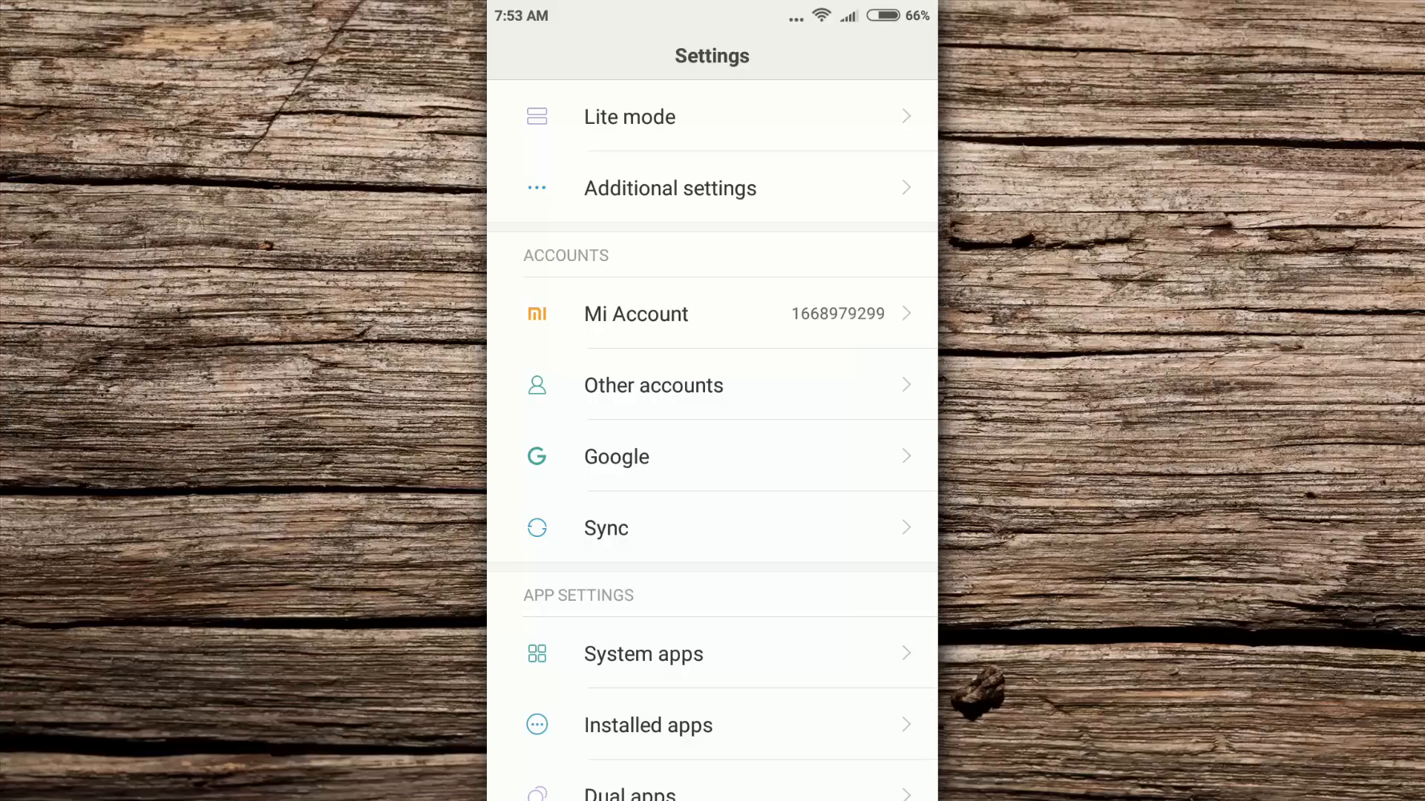
pyautogui.click(616, 455)
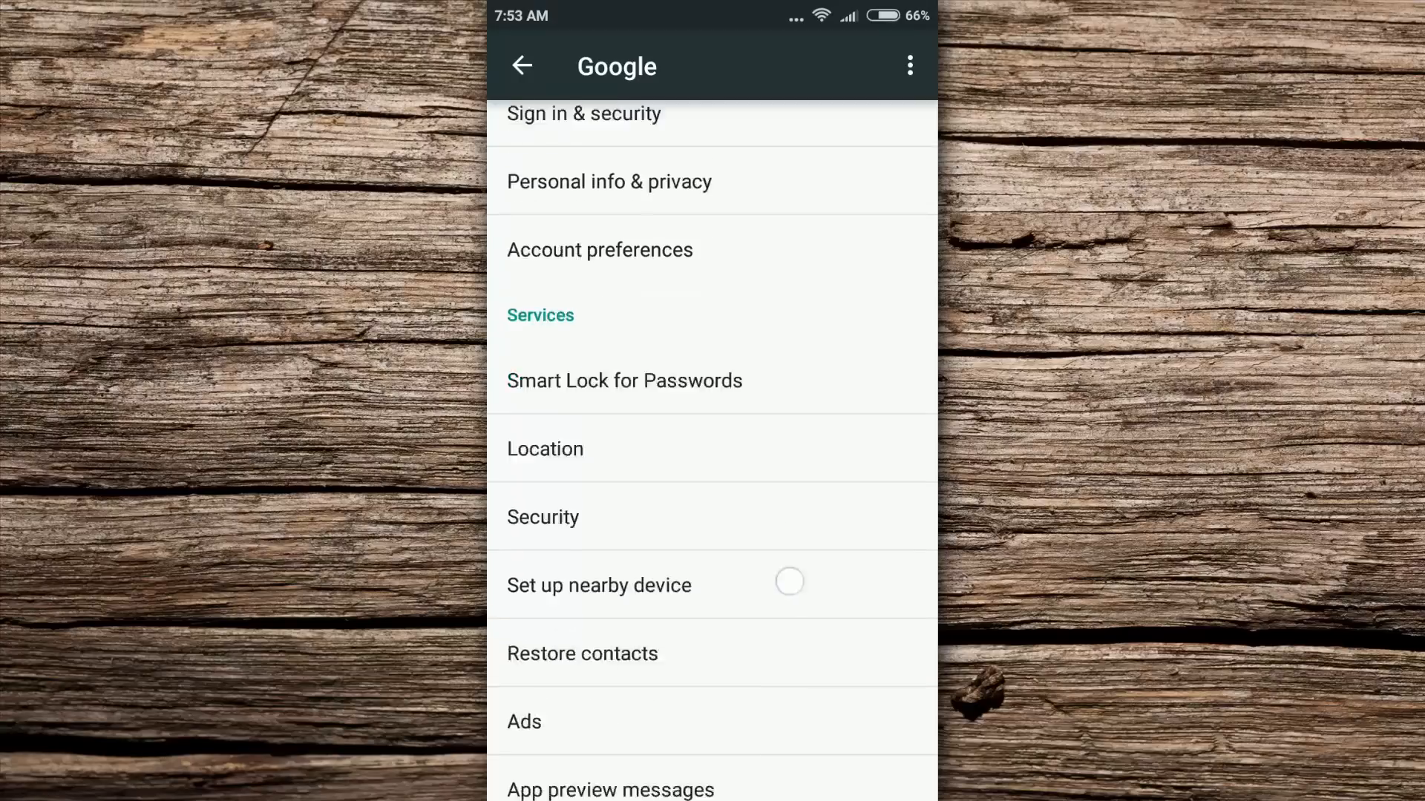
pyautogui.scroll(-3)
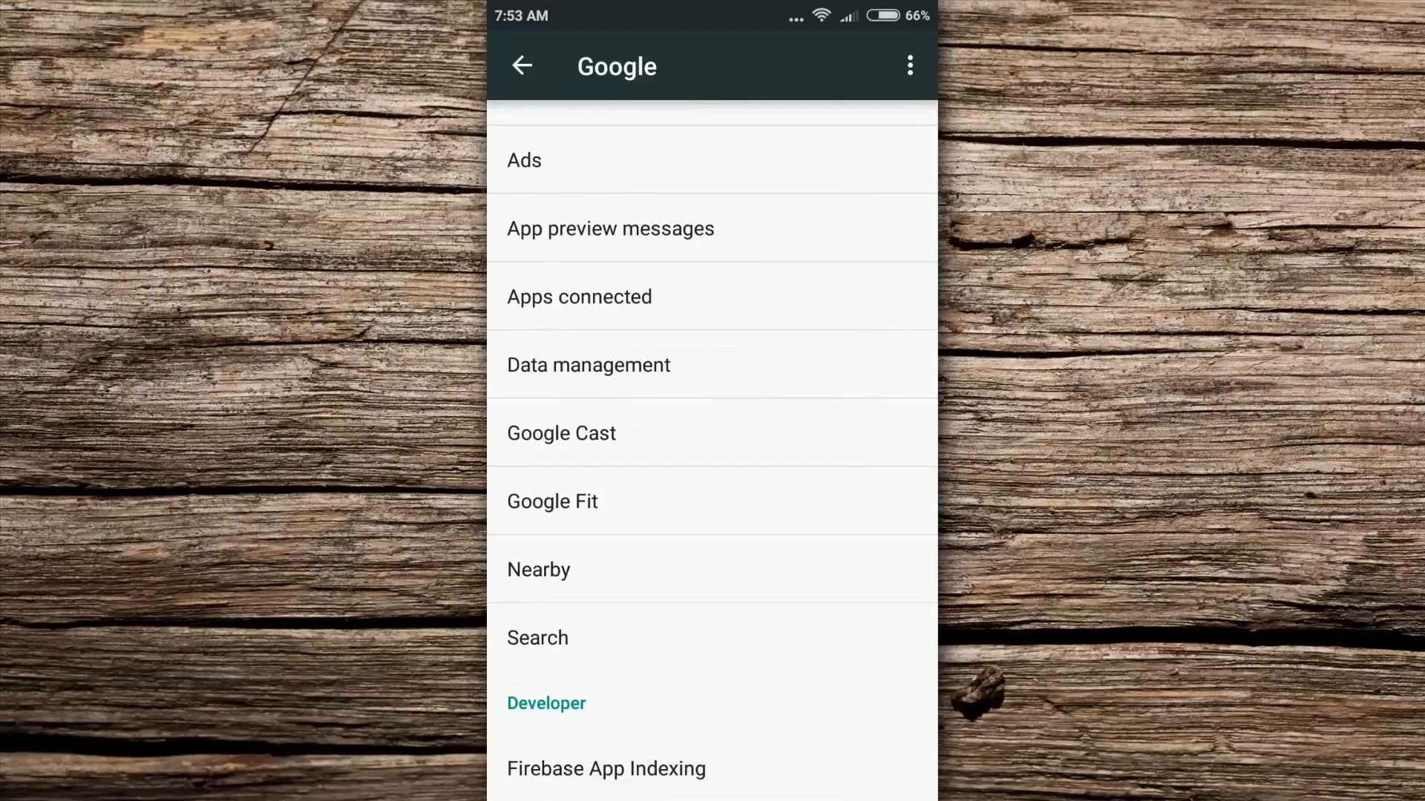
pyautogui.click(521, 66)
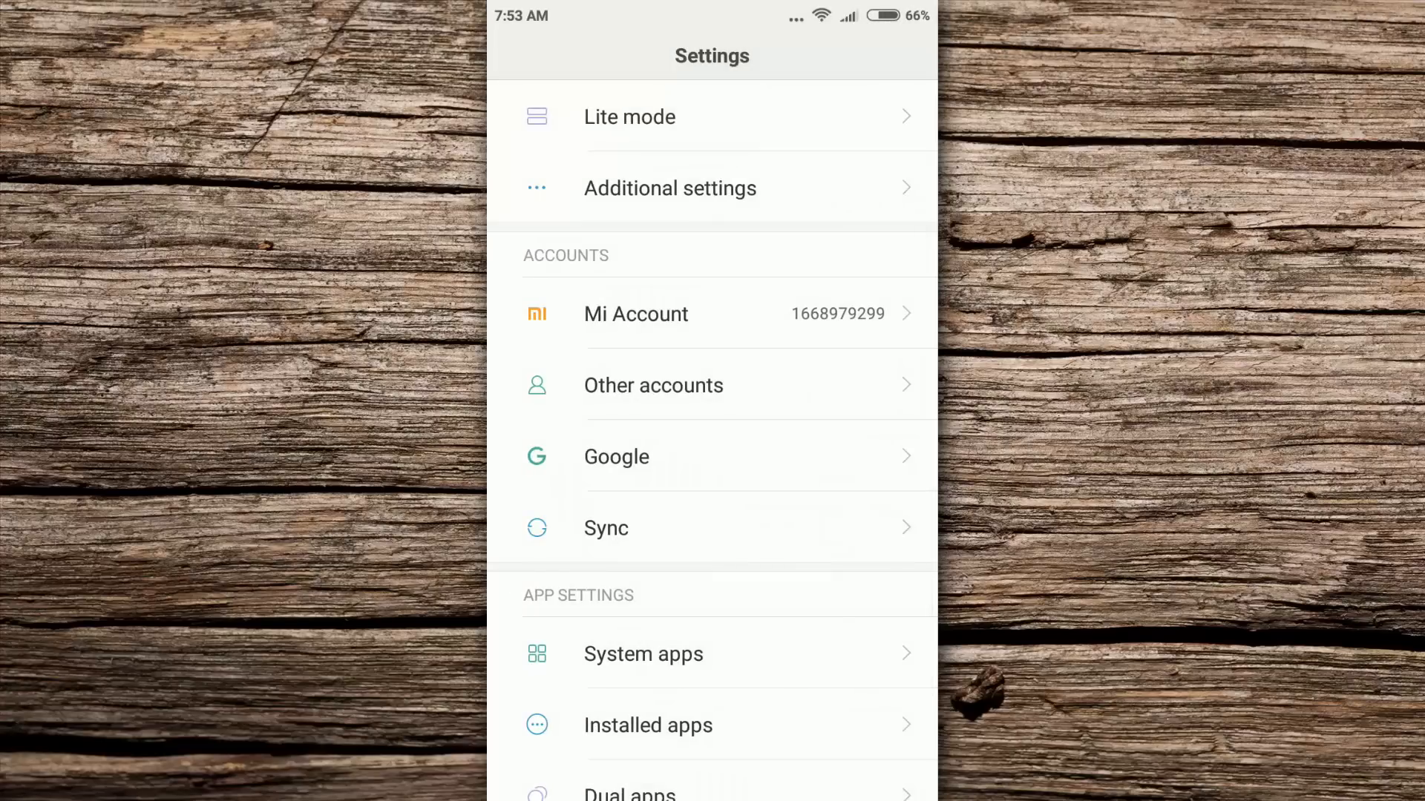
# Step: Reach the Google account's sync page under Other accounts and review its sync items
pyautogui.click(653, 384)
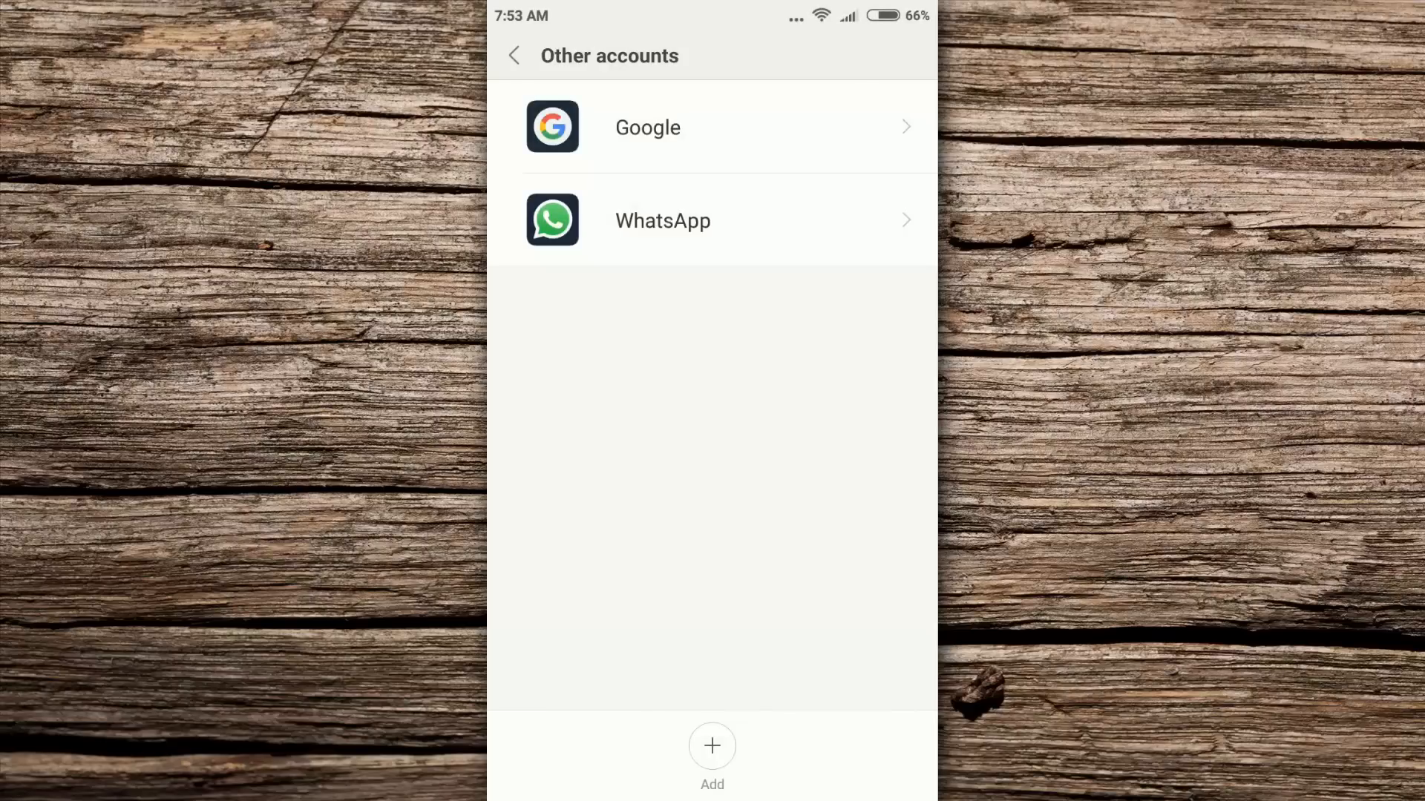
pyautogui.click(647, 128)
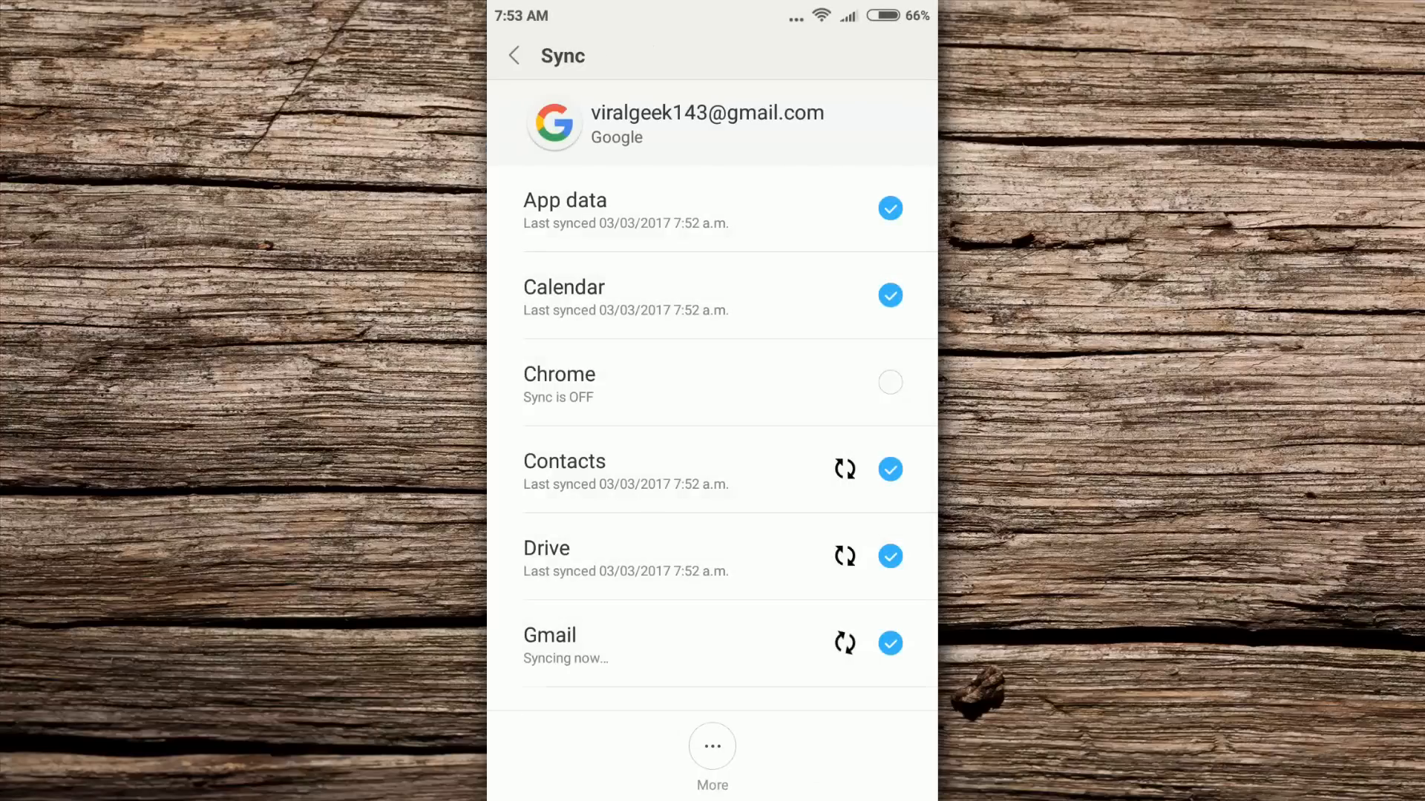
pyautogui.scroll(-3)
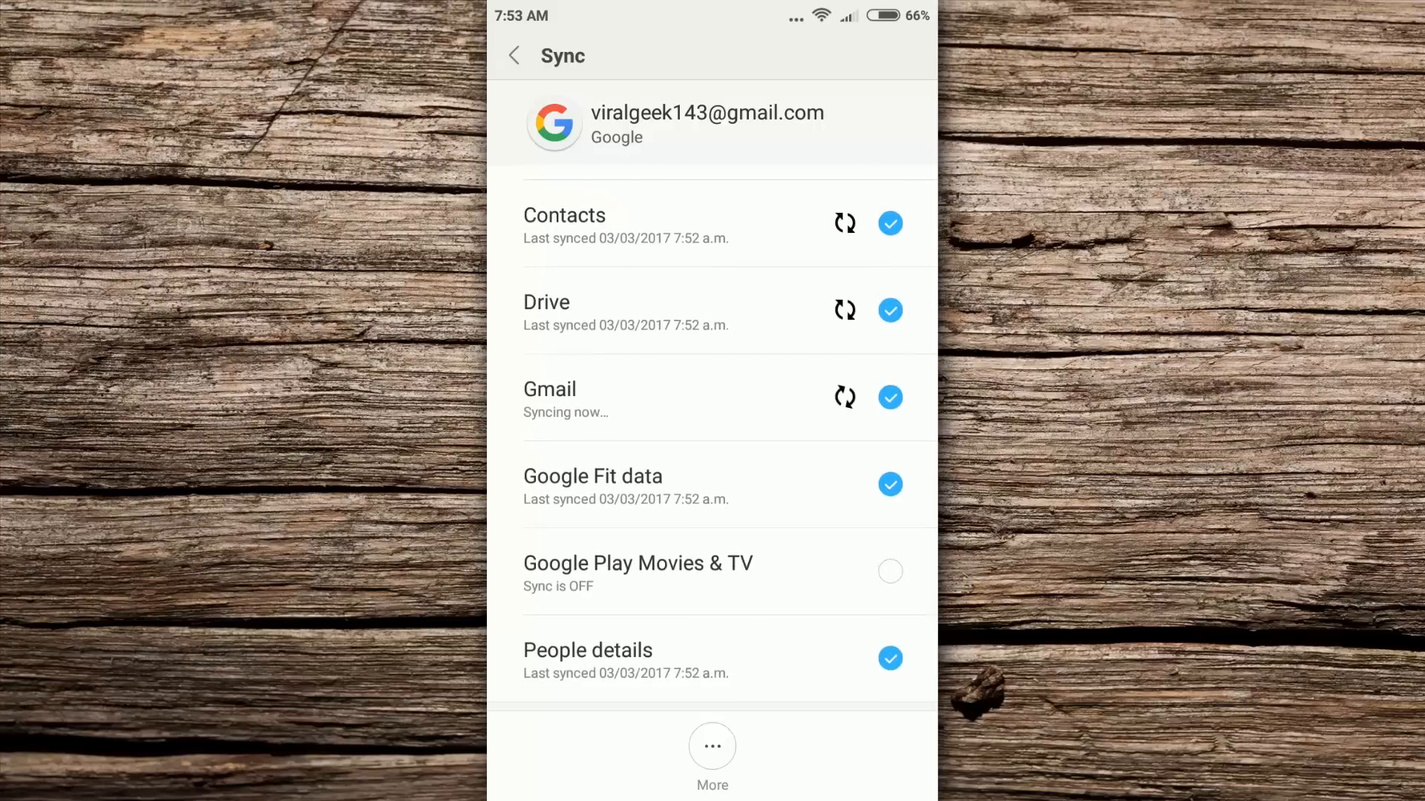
pyautogui.click(711, 745)
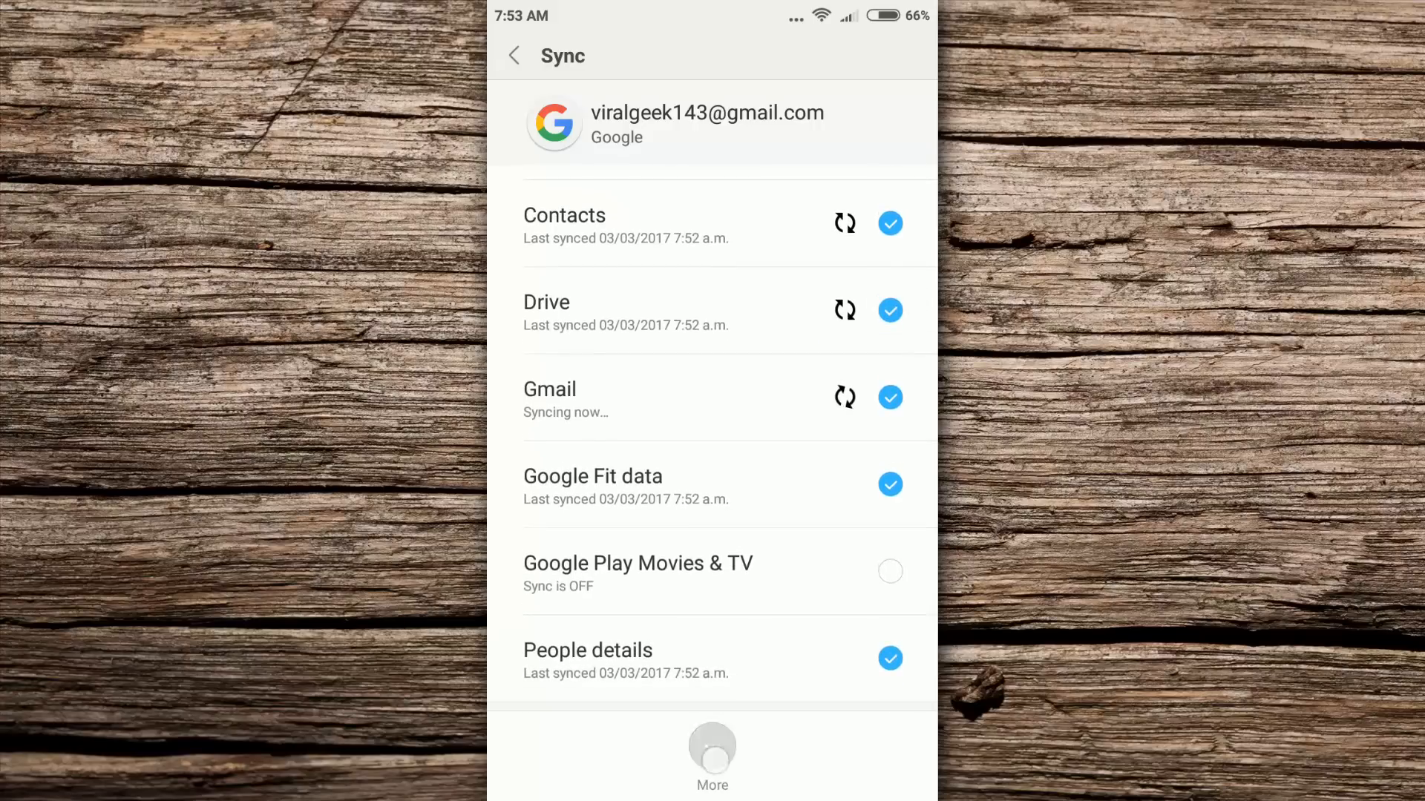
# Step: Choose Remove account from More and confirm both the data and device-protection warnings
pyautogui.click(711, 758)
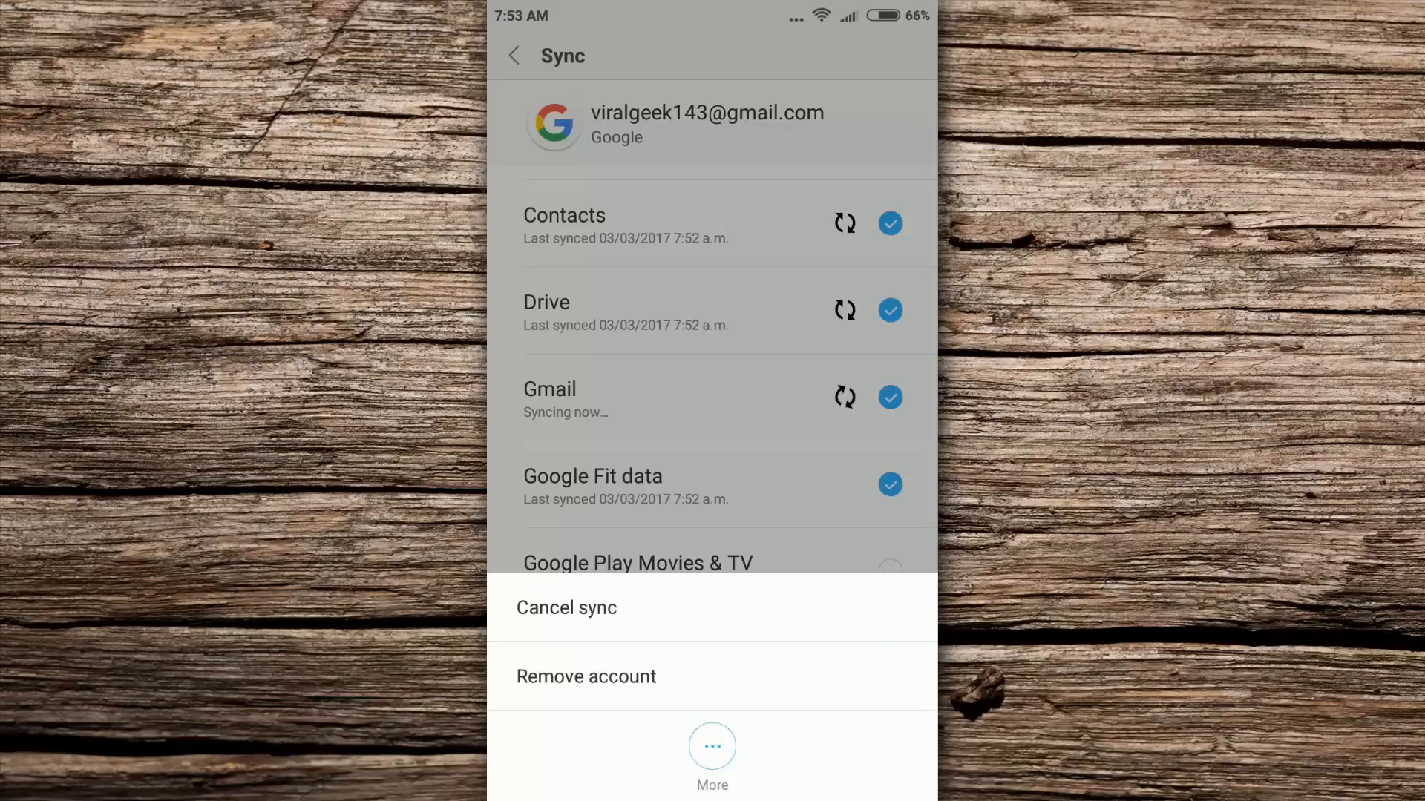
pyautogui.click(586, 677)
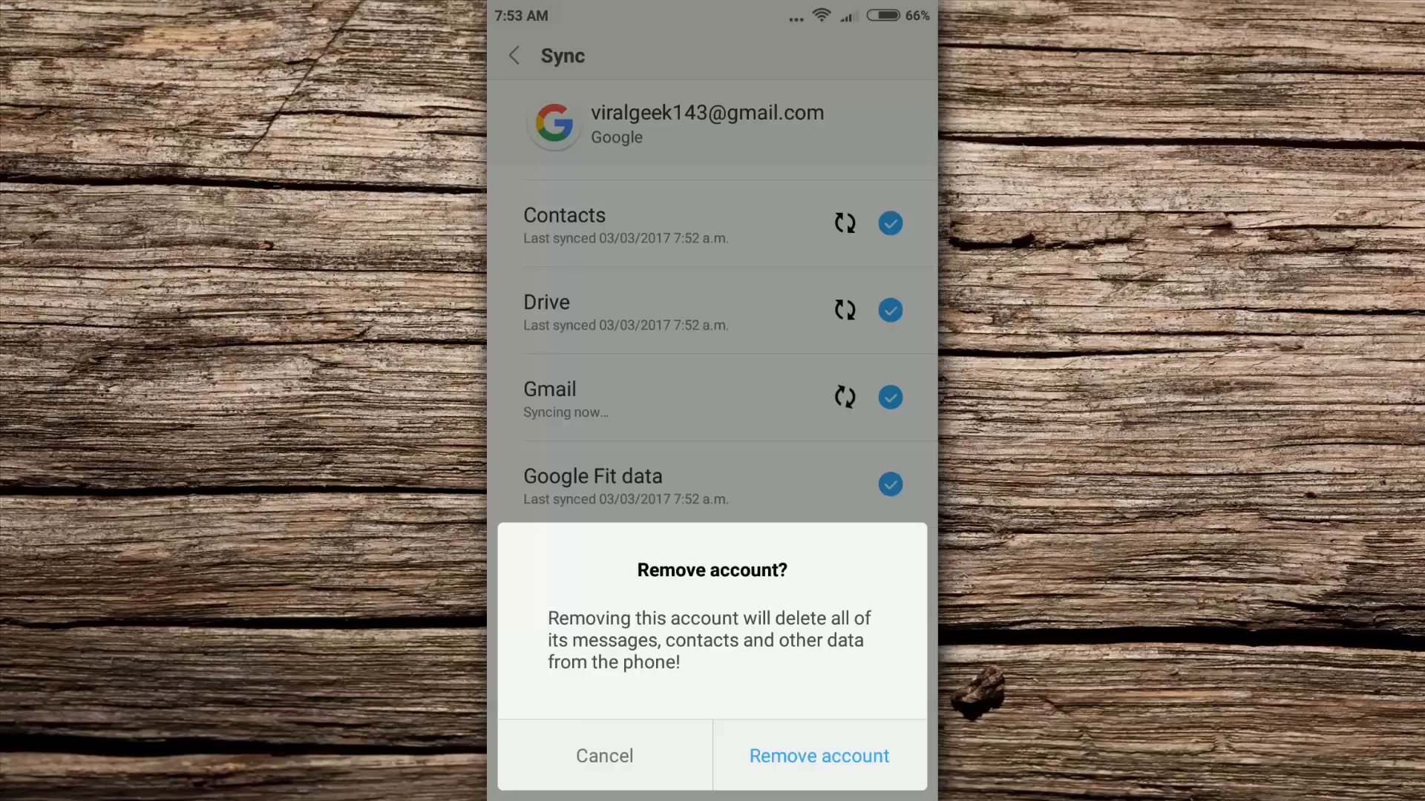
pyautogui.click(817, 756)
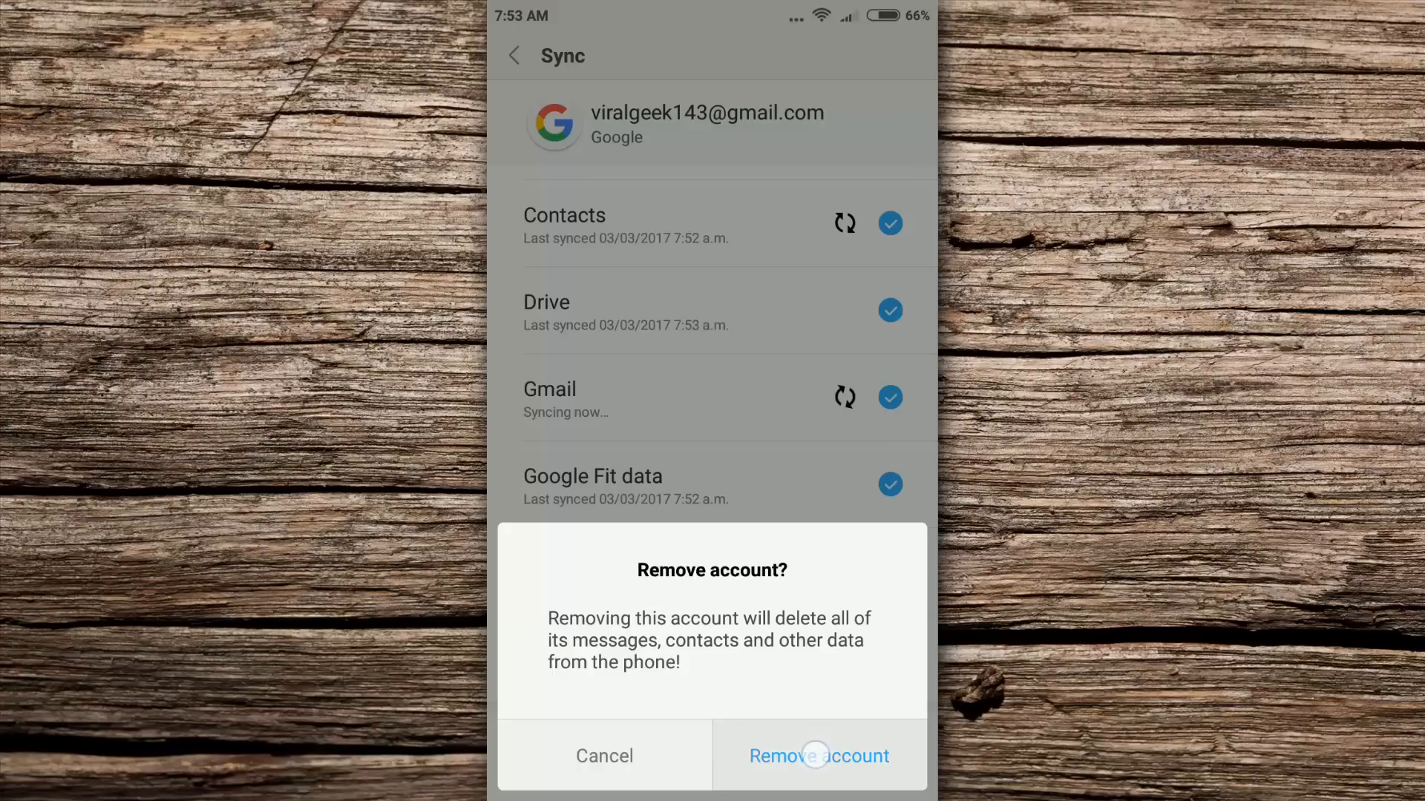
pyautogui.click(816, 755)
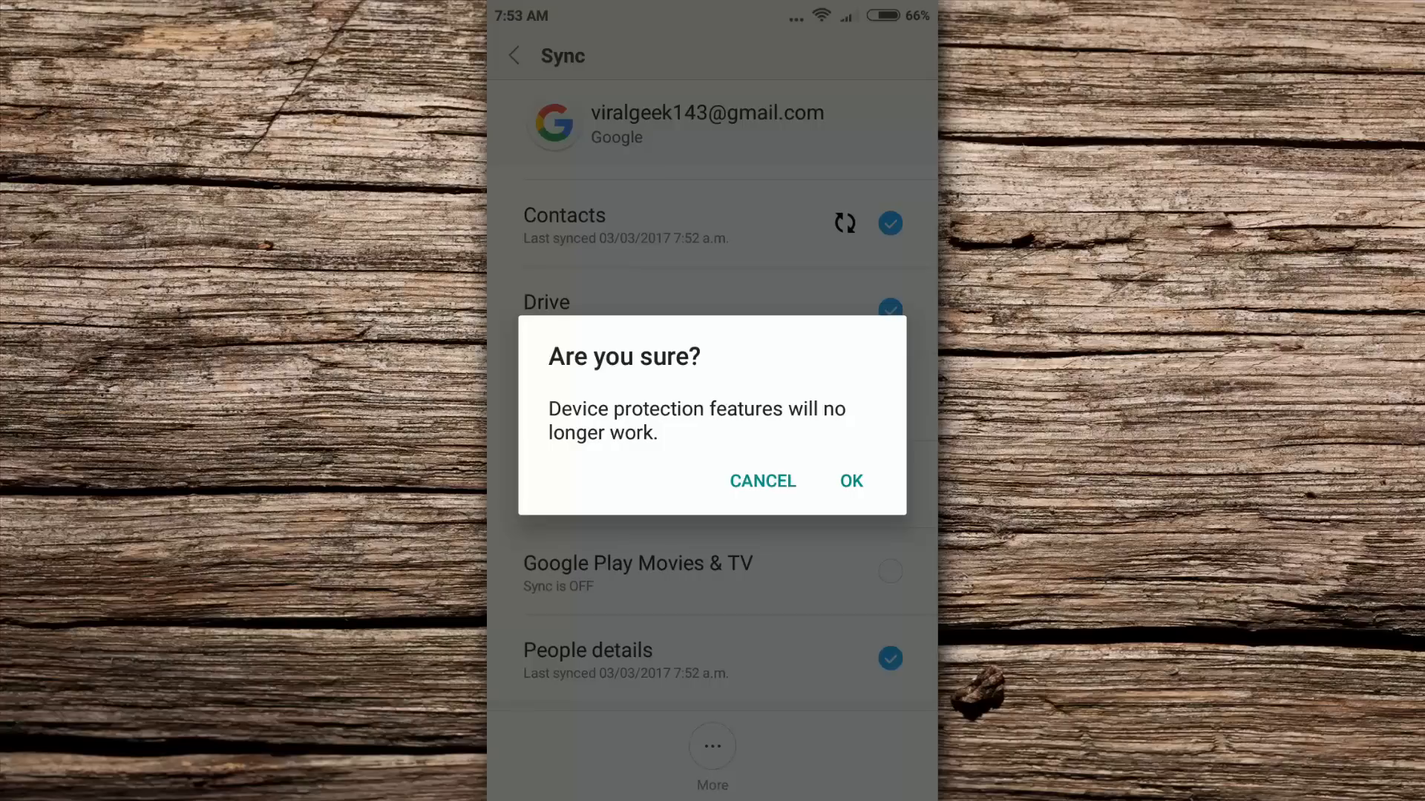
pyautogui.click(850, 481)
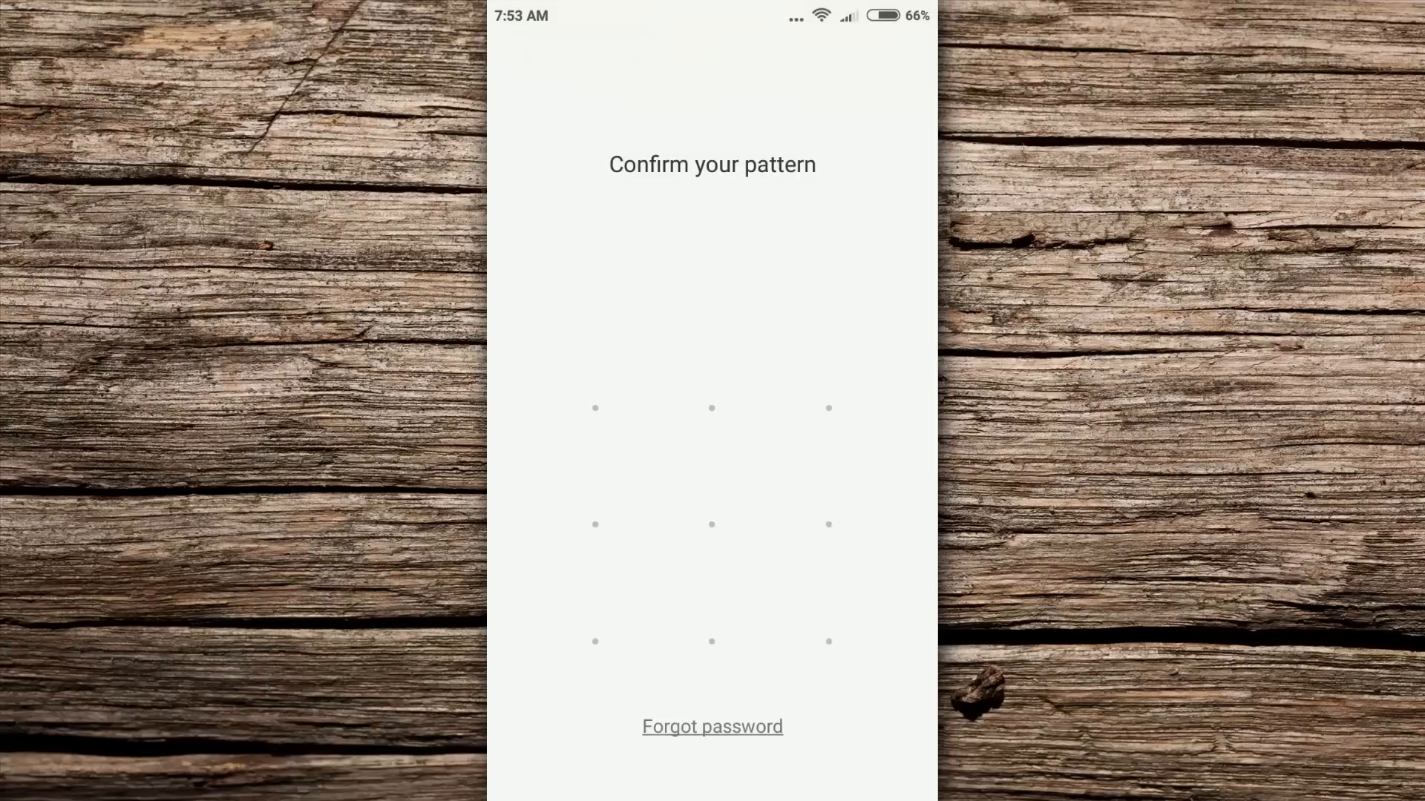
# Step: Draw the screen-lock pattern to authorise removing the Google account
pyautogui.moveTo(711, 407); pyautogui.dragTo(892, 673)
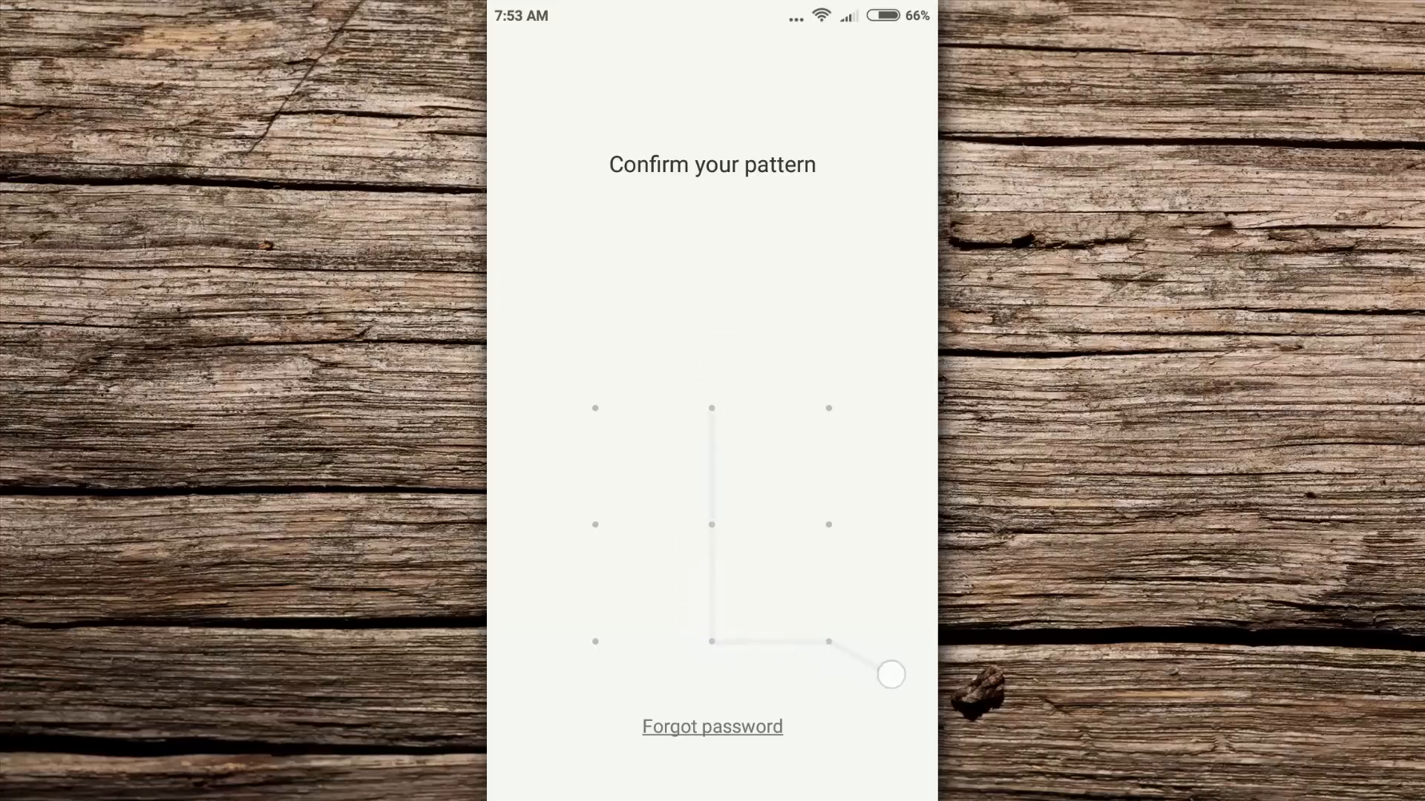